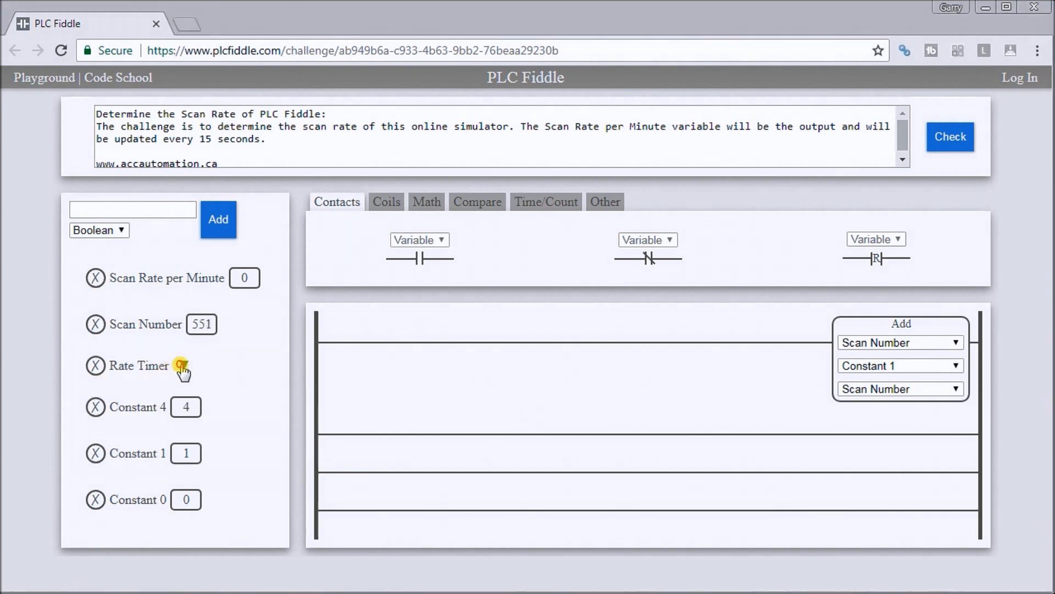
- Expand and collapse Rate Timer in the variable list to confirm its 15-second preset
click(182, 369)
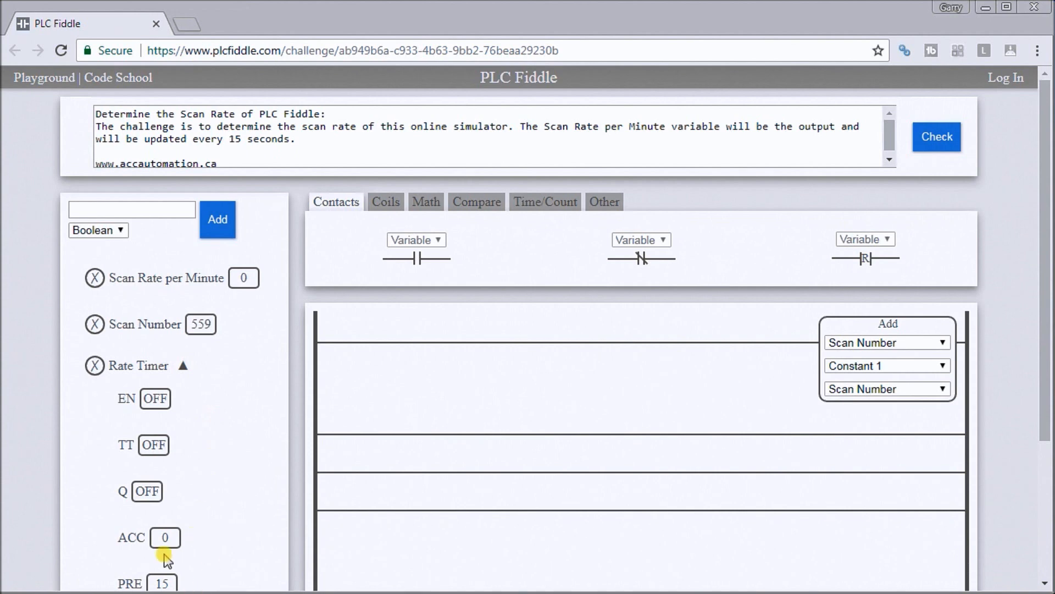
click(183, 365)
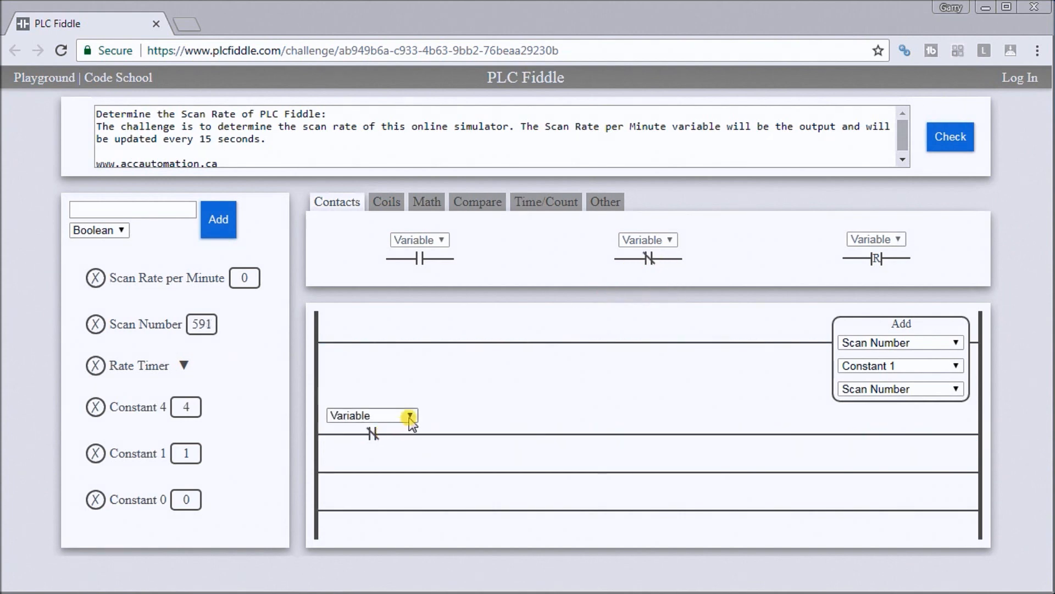
- Assign the rung-two normally closed contact to Rate Timer.Q
click(409, 414)
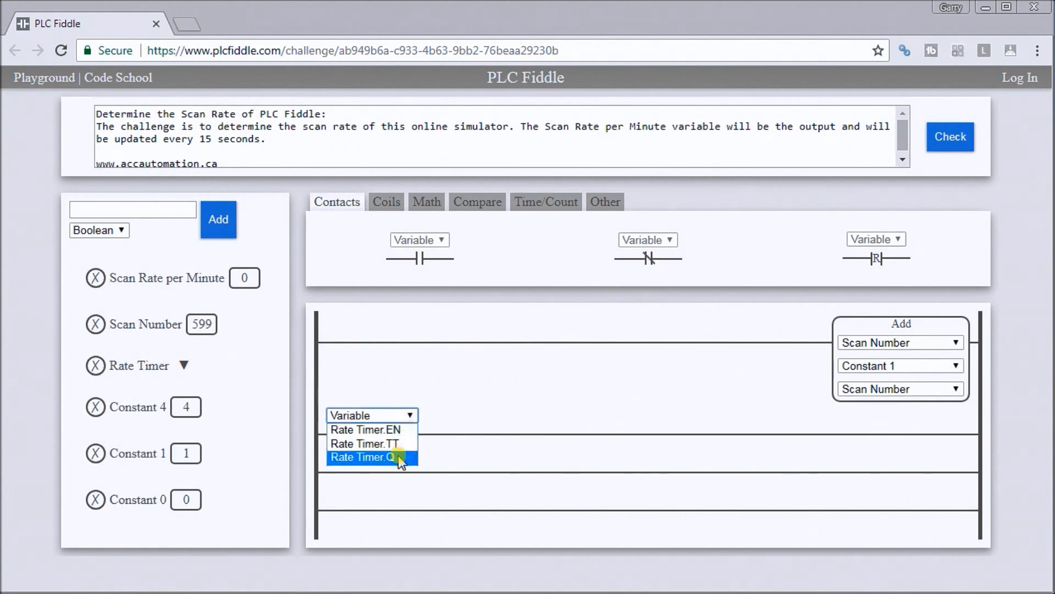
click(369, 456)
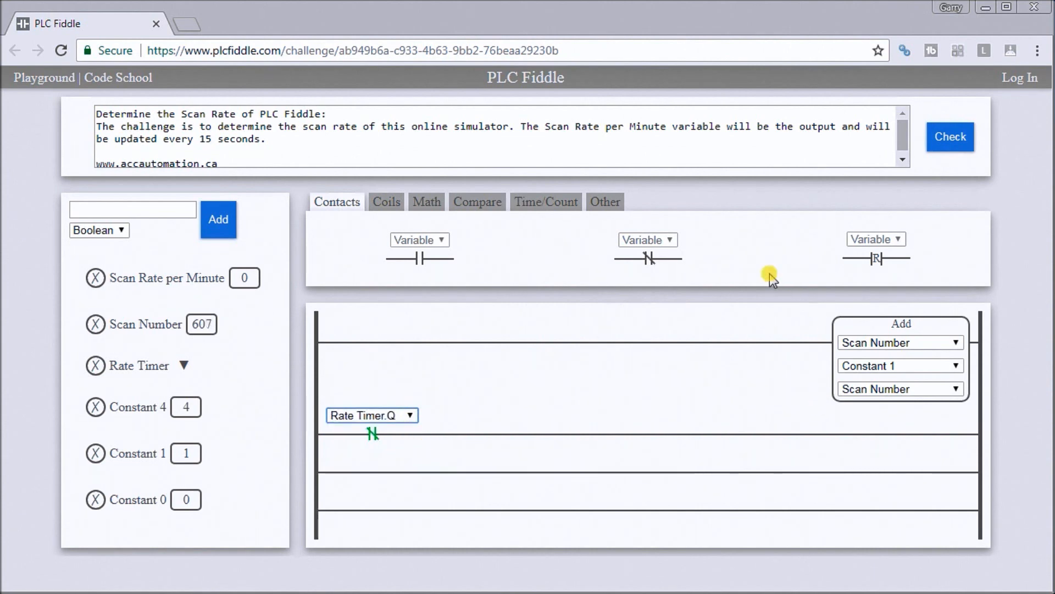
click(545, 201)
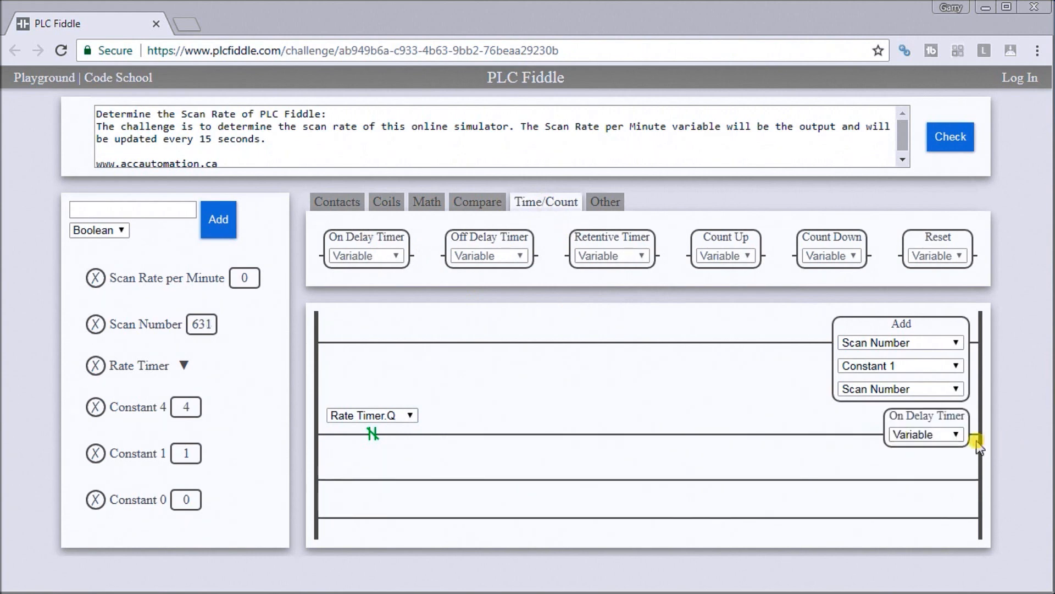
- Assign the rung-two on-delay timer to Rate Timer and watch it time toward 15 seconds
click(926, 435)
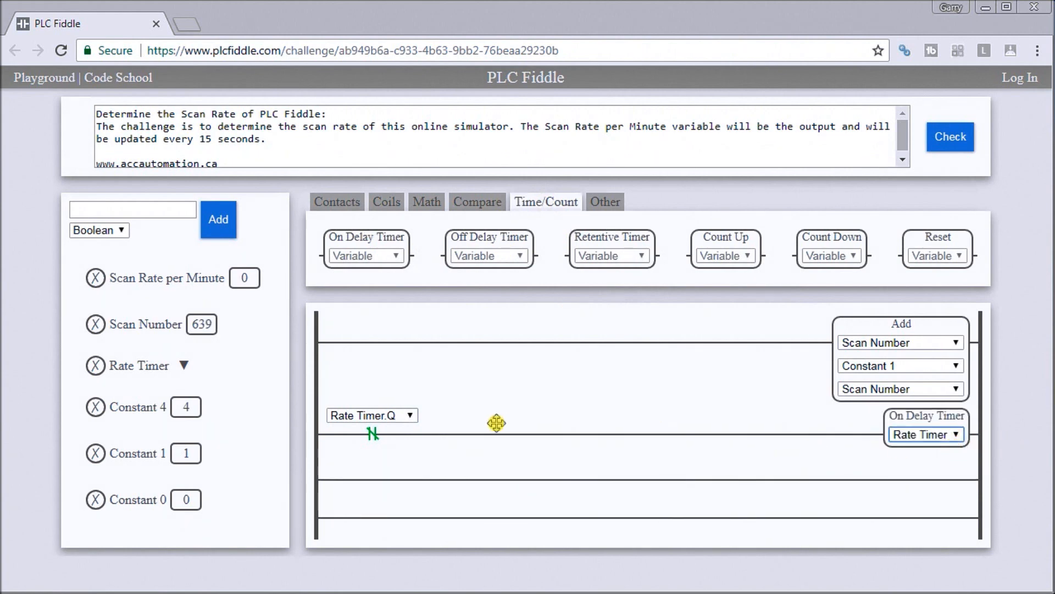
mouse_move(474, 423)
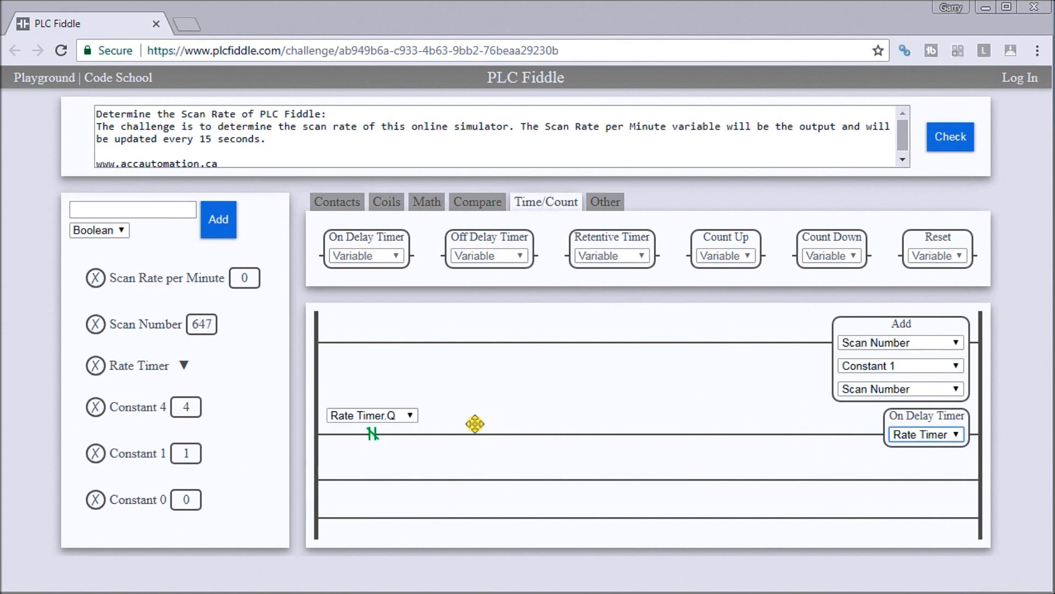
click(170, 365)
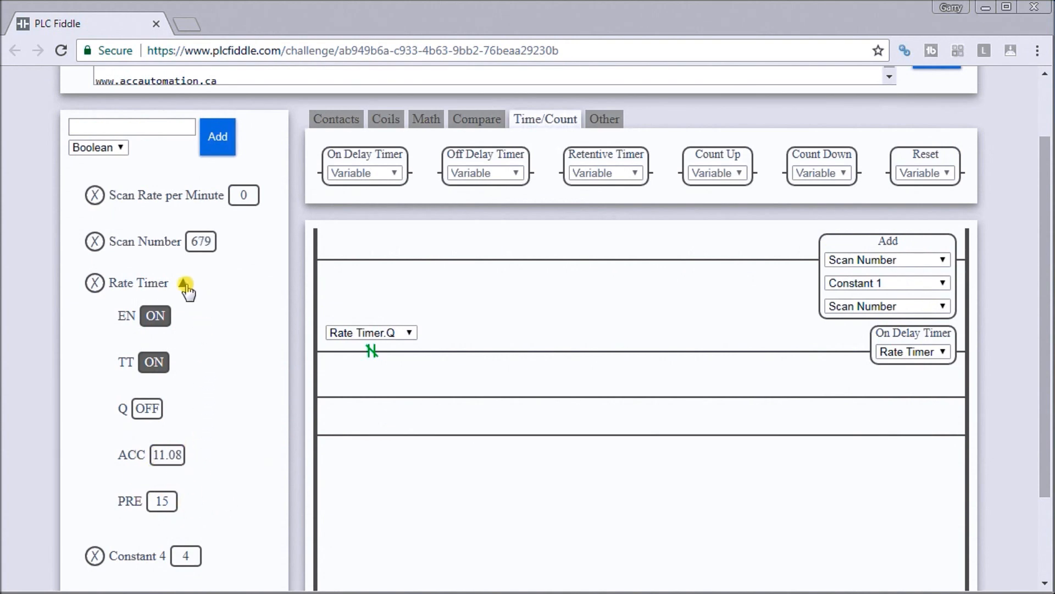
scroll(up, 3)
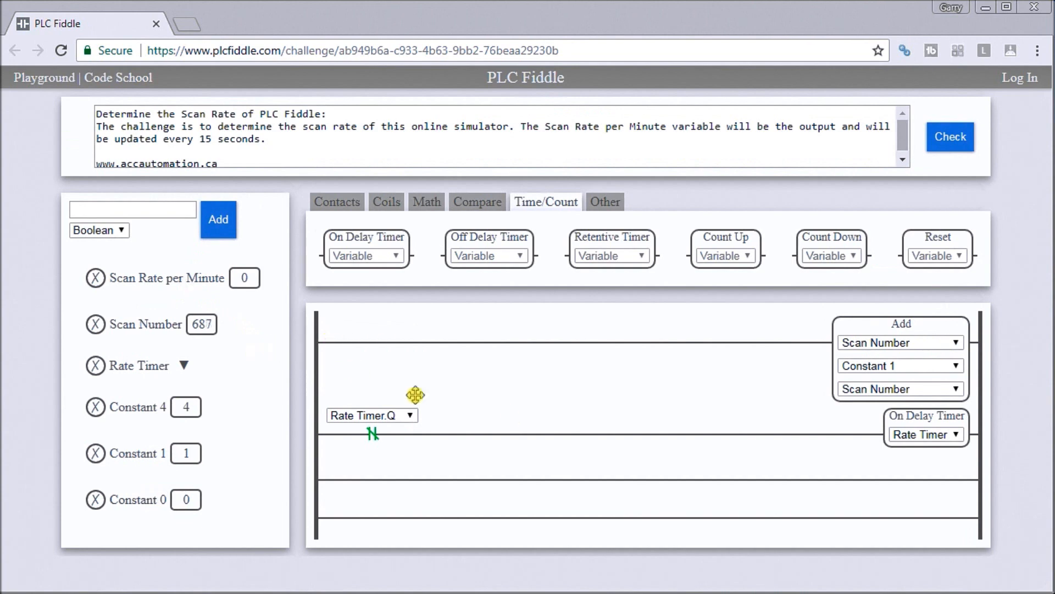
mouse_move(901, 357)
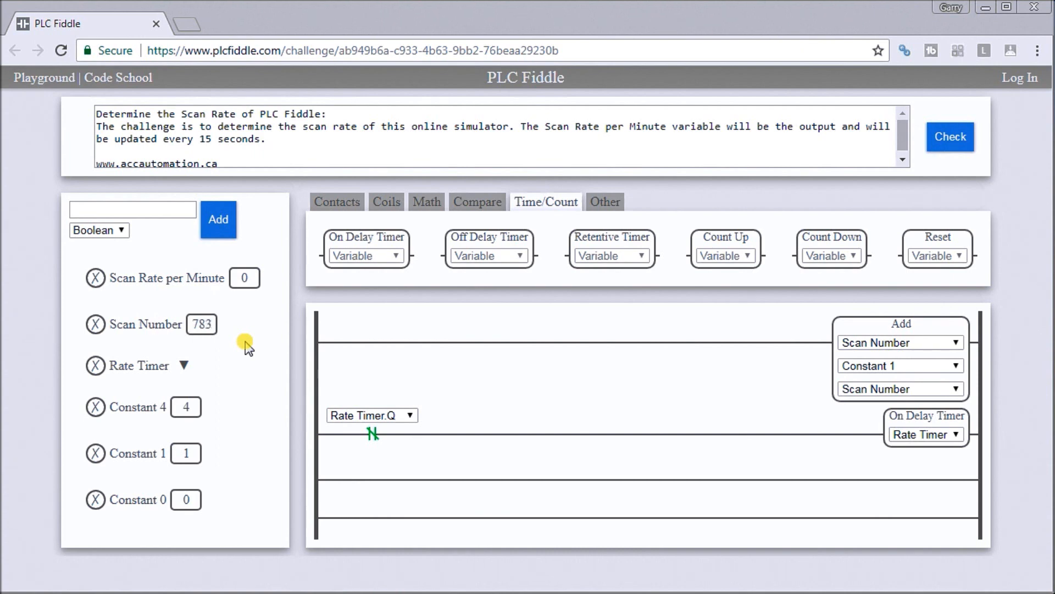
mouse_move(713, 434)
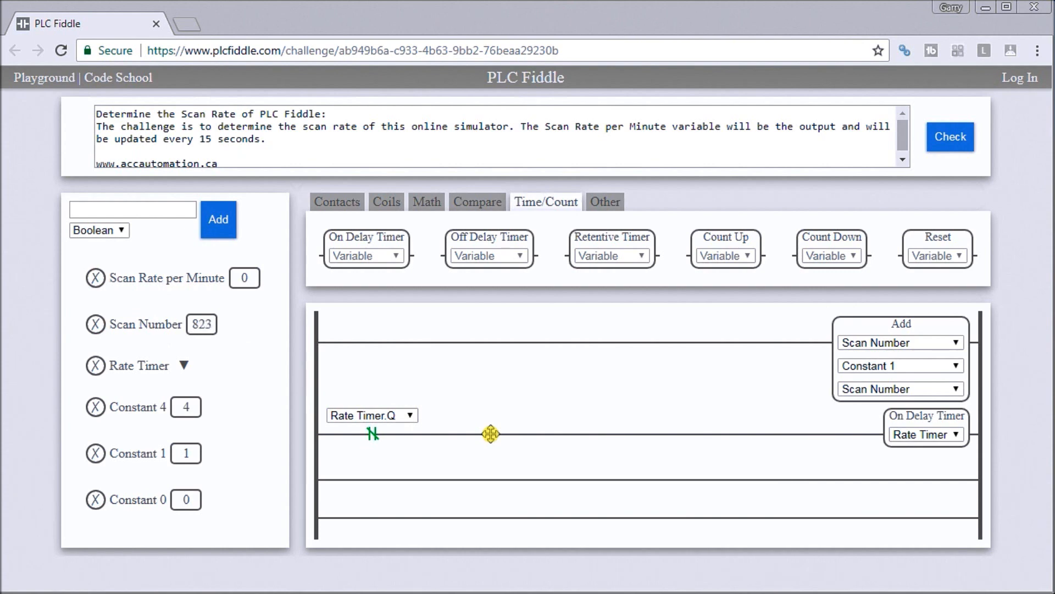
mouse_move(429, 347)
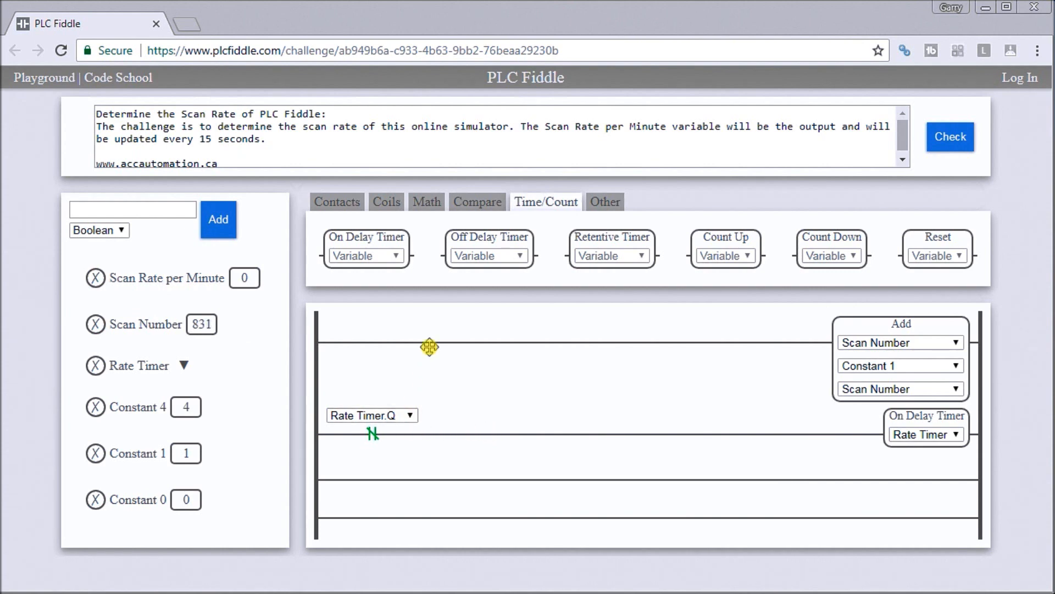
- Place a normally open Rate Timer.Q contact at the start of rung three
click(336, 201)
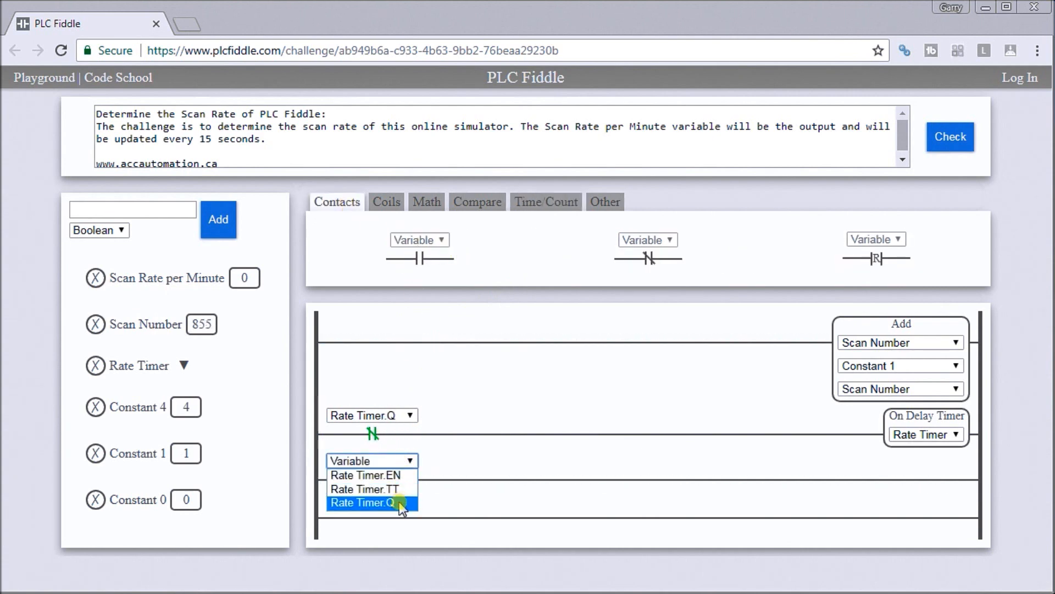
click(368, 503)
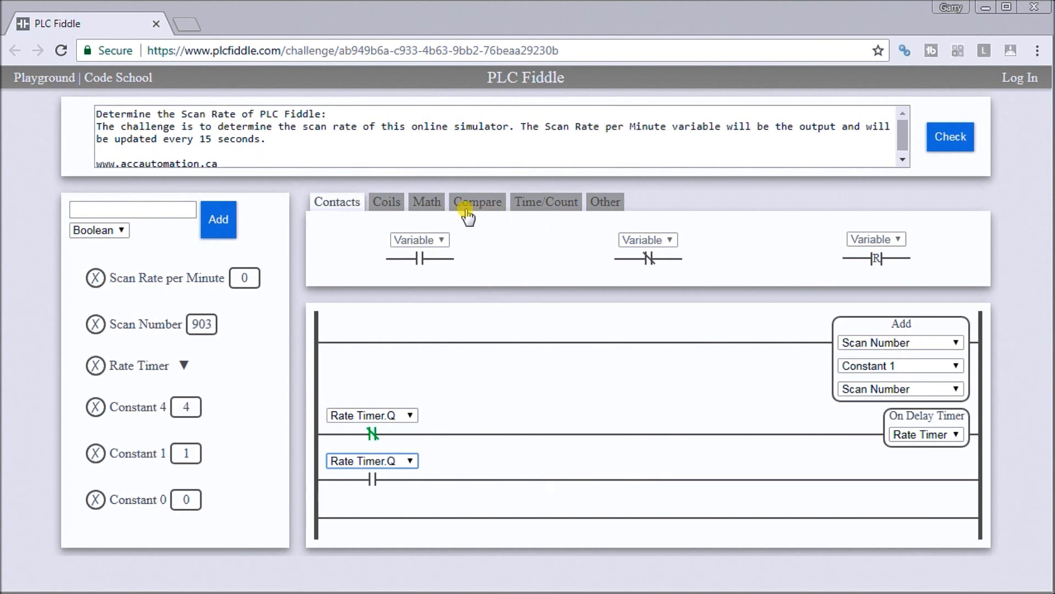
click(426, 201)
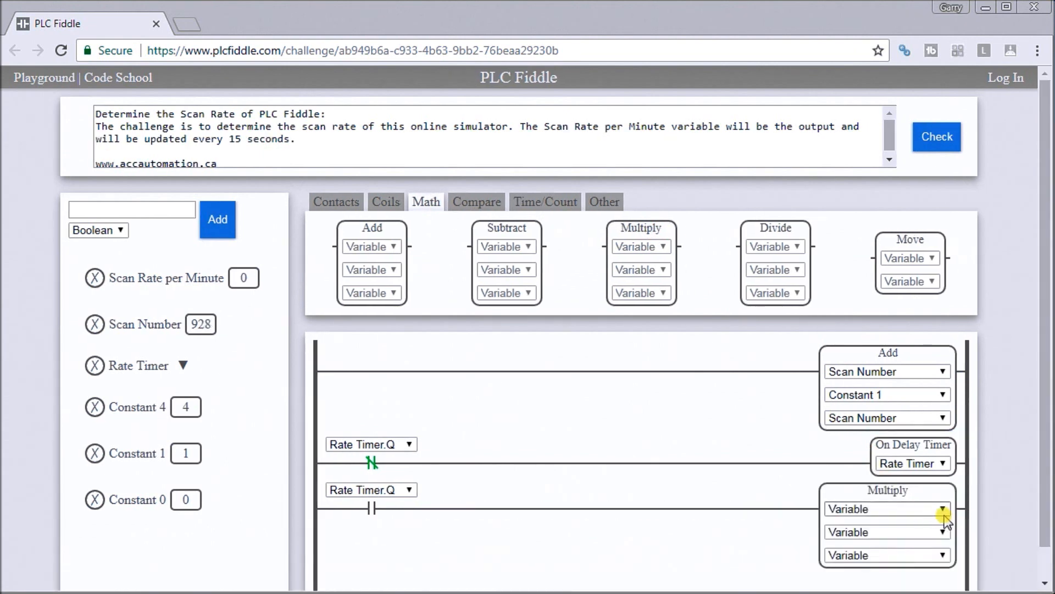
- Set the Multiply block to Scan Number × Constant 4, output to Scan Rate per Minute
click(941, 508)
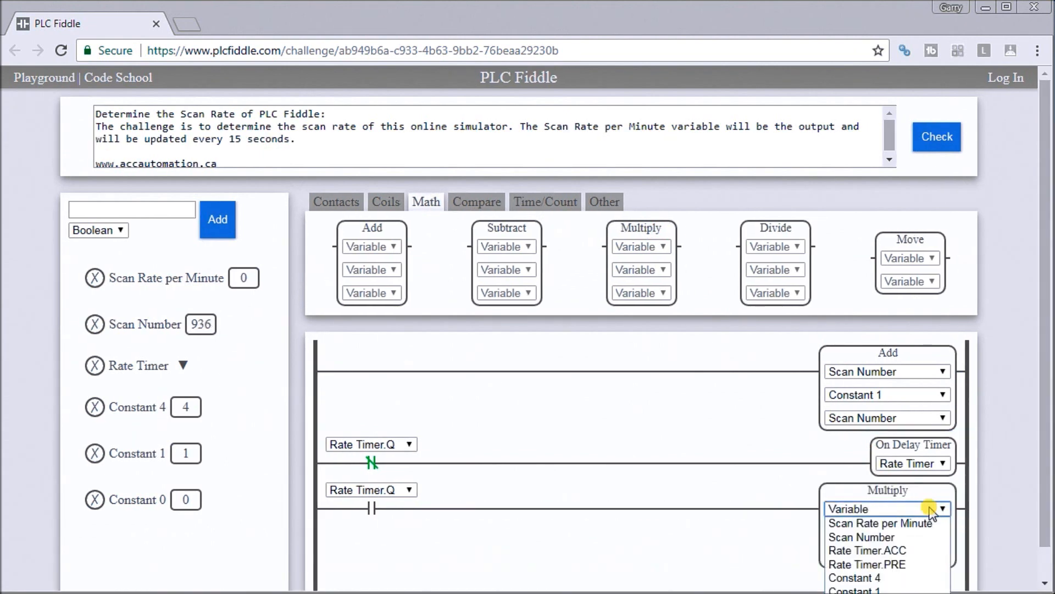
mouse_move(884, 537)
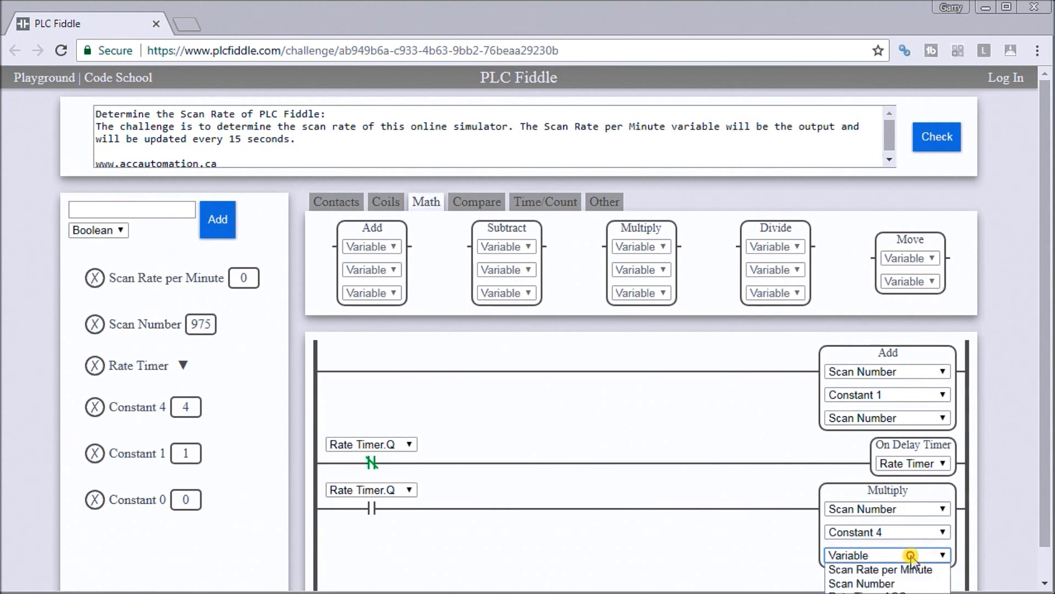
click(881, 569)
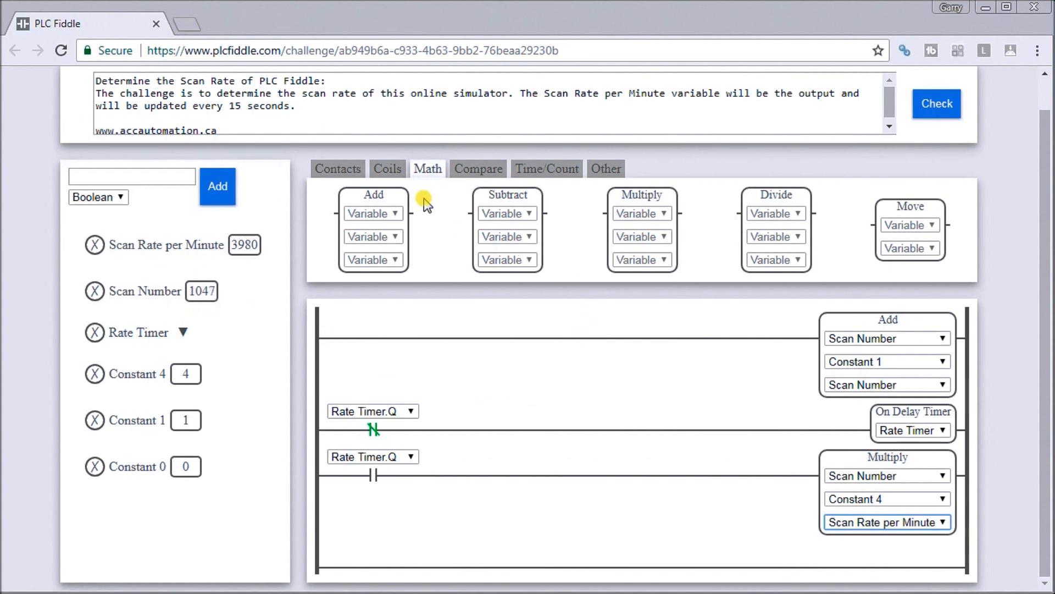
mouse_move(524, 314)
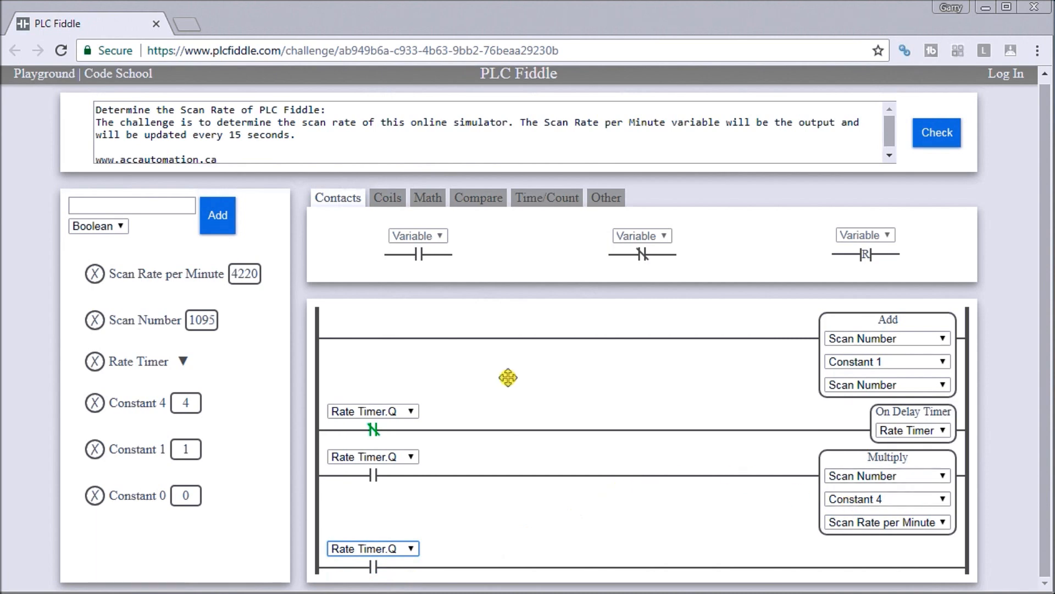
mouse_move(478, 198)
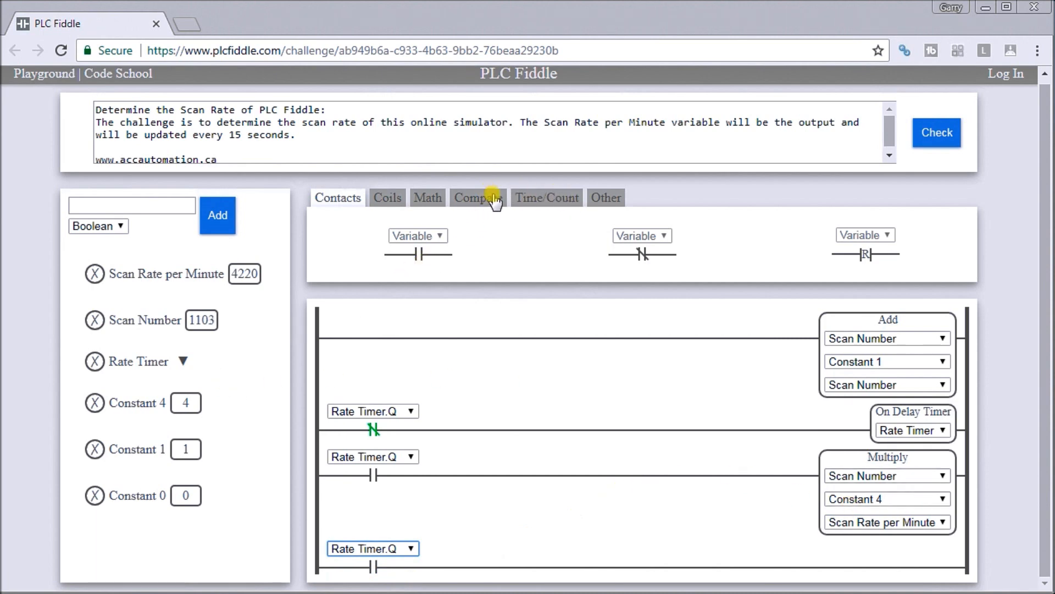
- Add a rung-four Move block sending Constant 0 into Scan Number
click(427, 198)
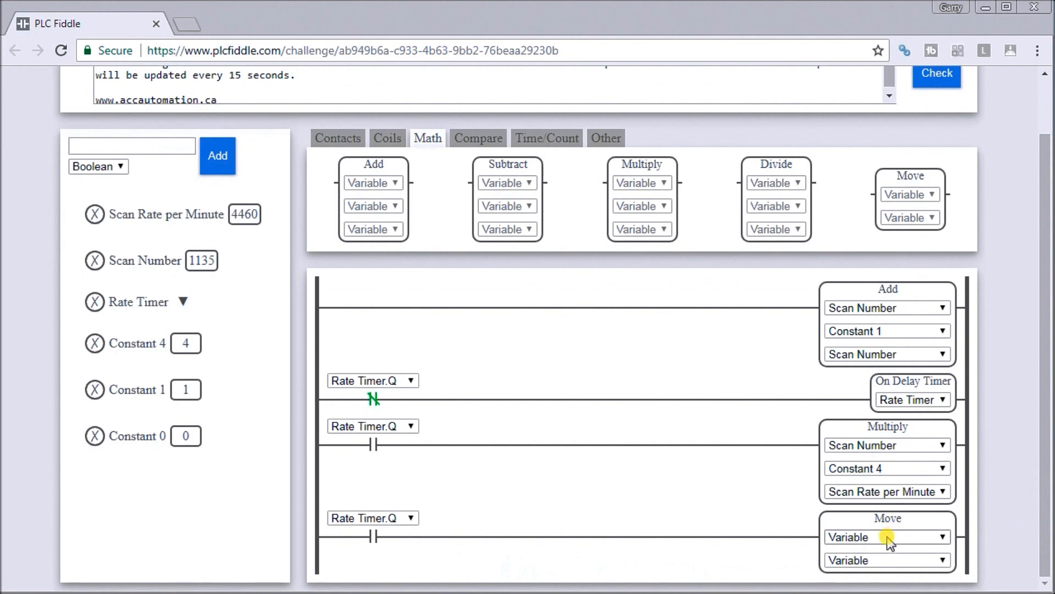
click(887, 537)
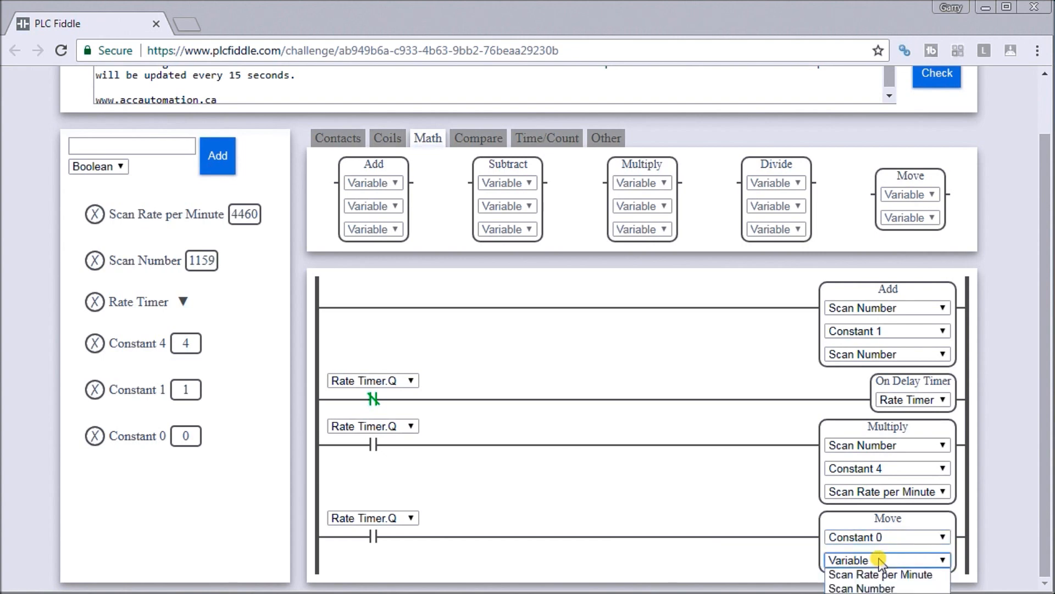
click(864, 588)
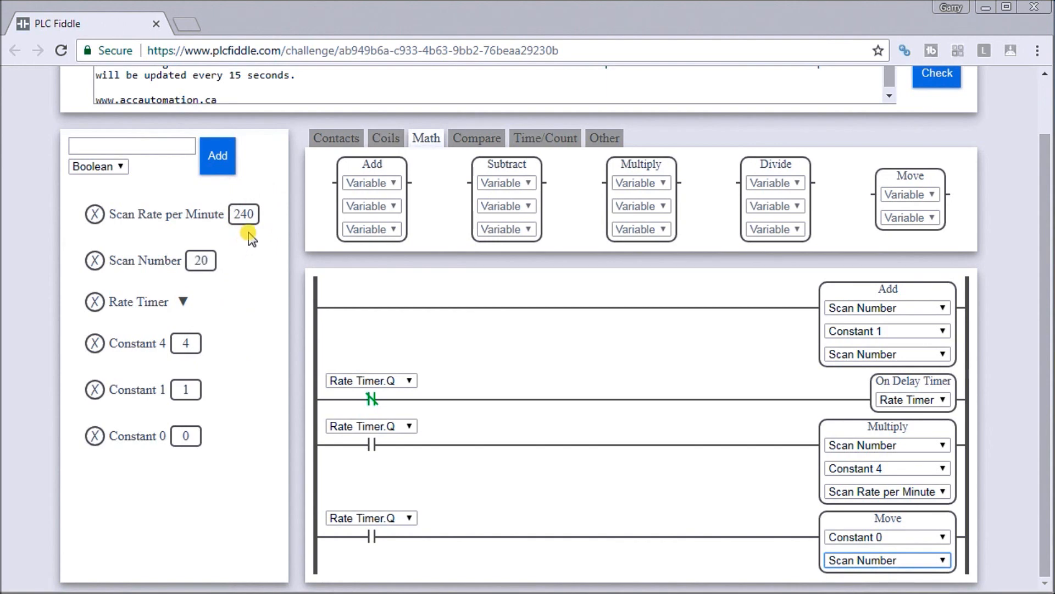
- Expand Rate Timer's status values while Scan Rate per Minute holds at 240
click(182, 301)
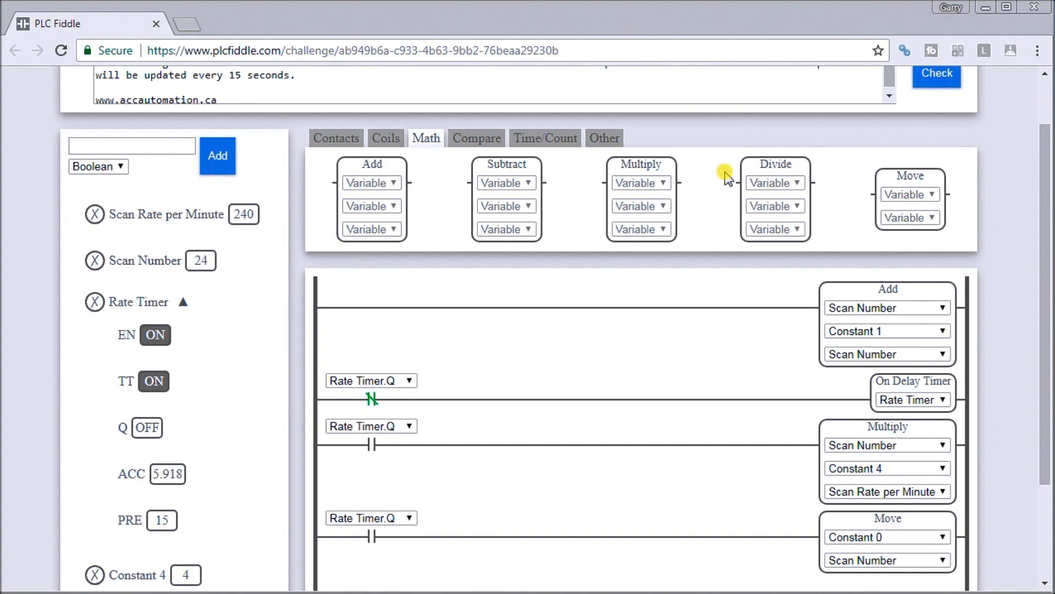
- Run the challenge check, dismiss the 'Overall: Passed' result, and collapse Rate Timer
scroll(up, 3)
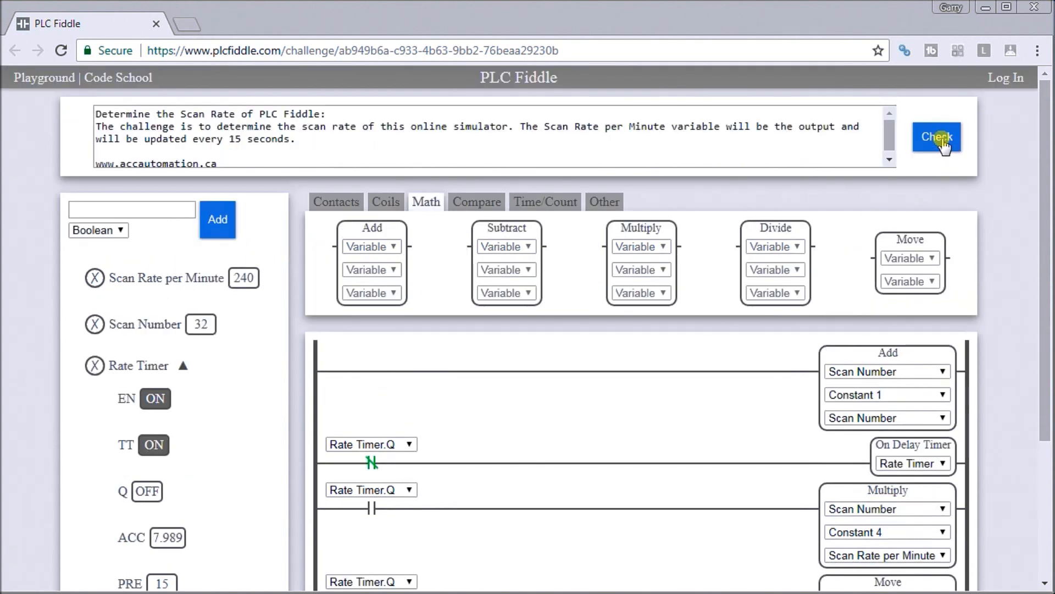
click(936, 138)
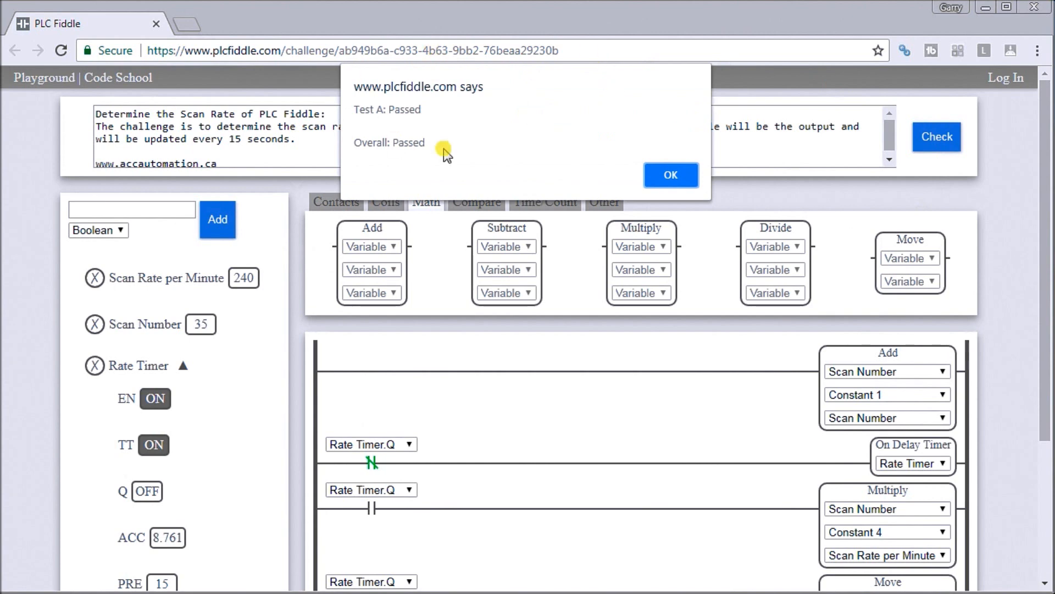
click(671, 175)
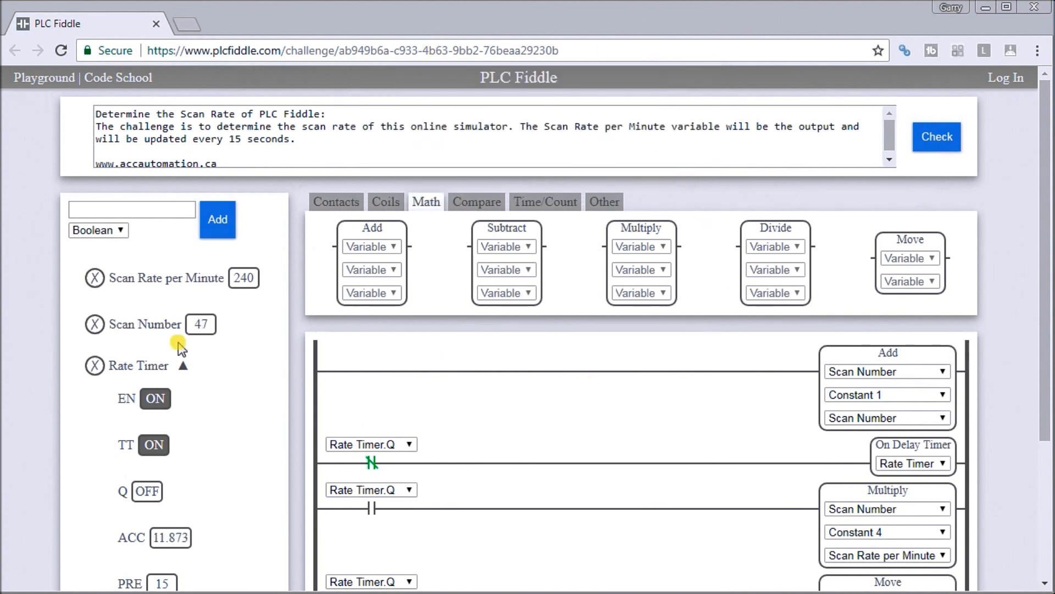
click(183, 366)
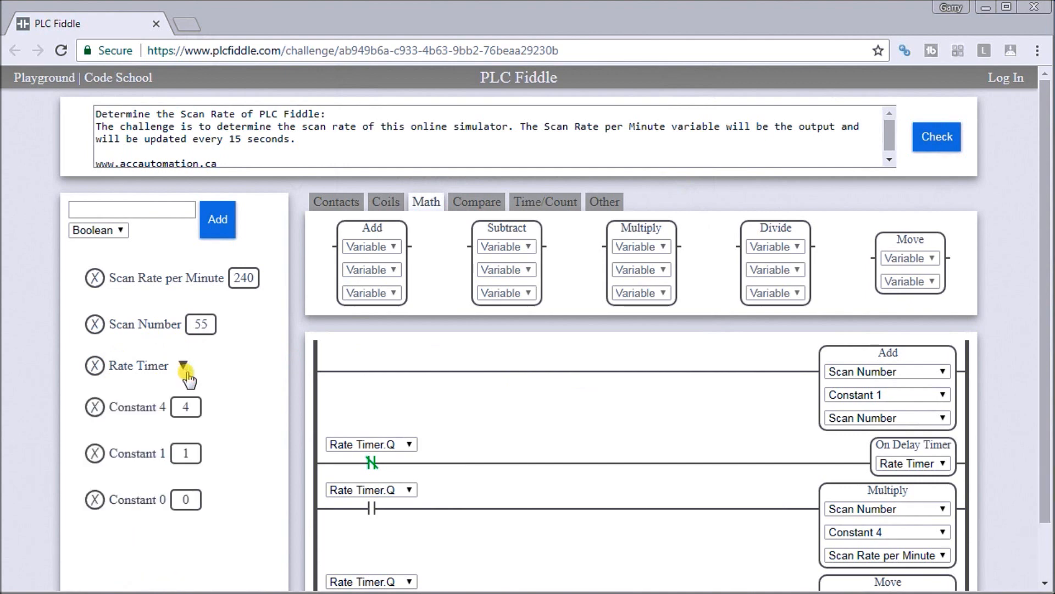